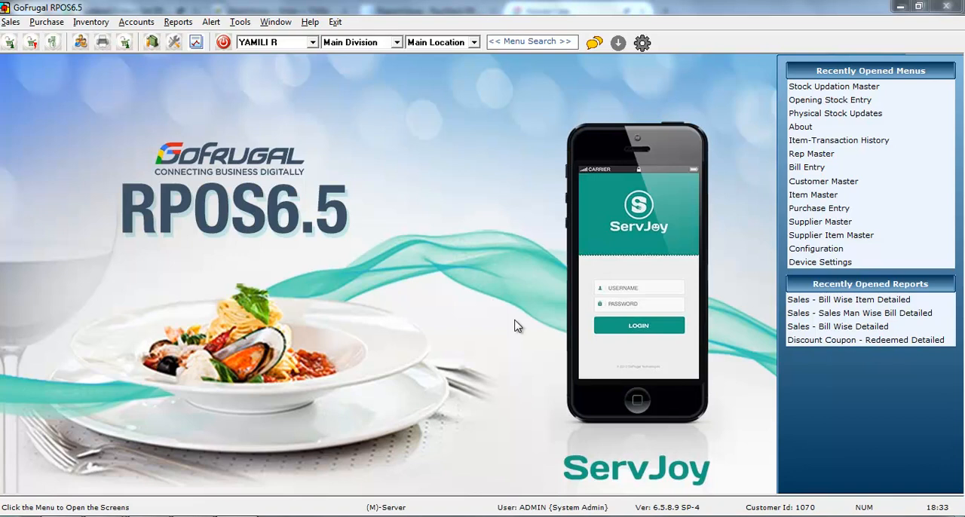
Open Stock Updation Master from the Recently Opened Menus on the home screen
click(91, 21)
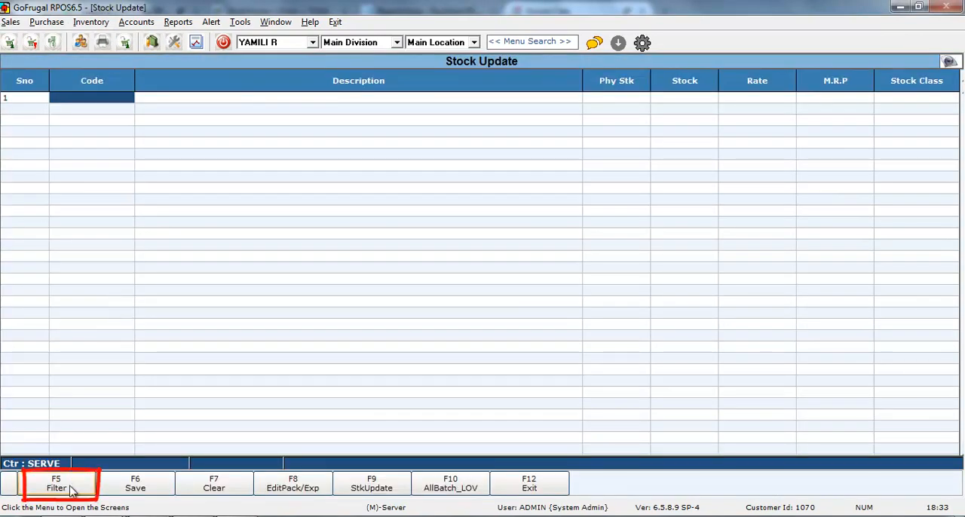
In the F5 Filter dialog, choose 'Show all stock' and set Distributor to NA
click(56, 483)
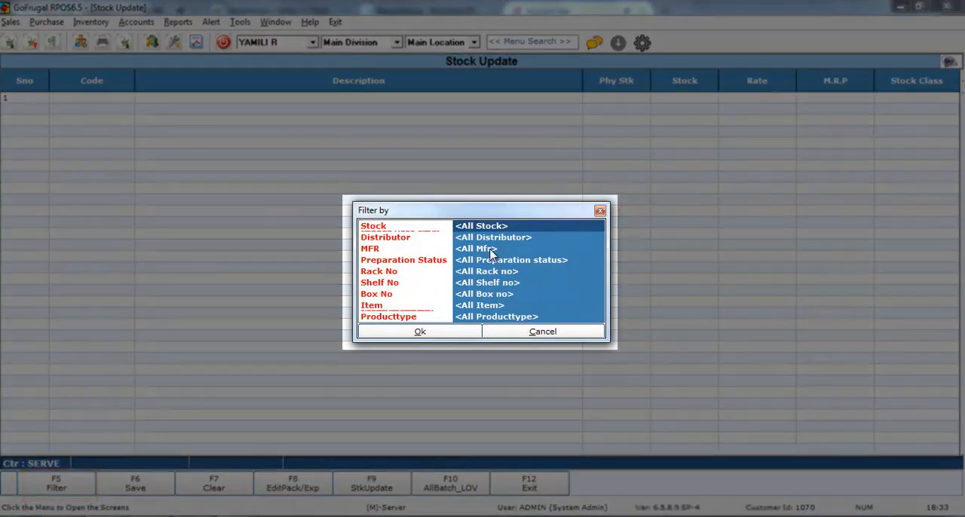
mouse_move(477, 230)
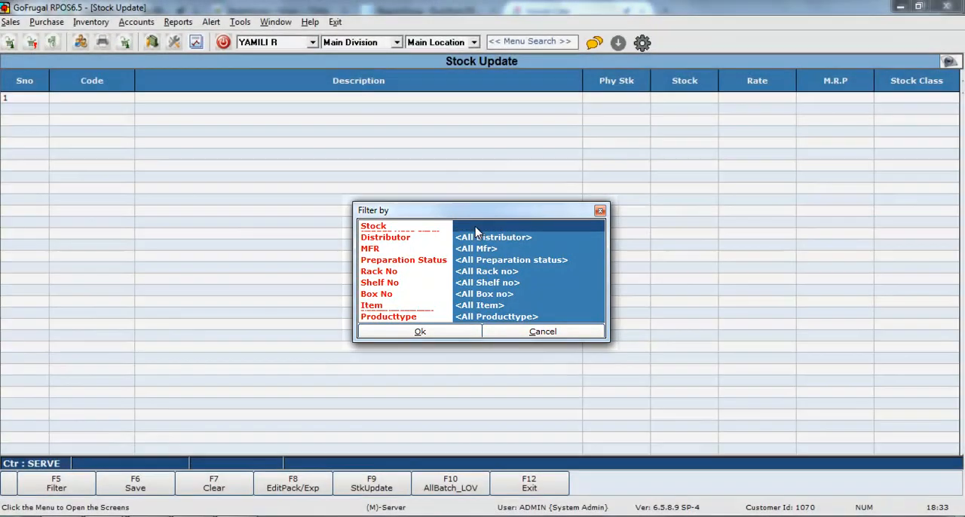
click(399, 230)
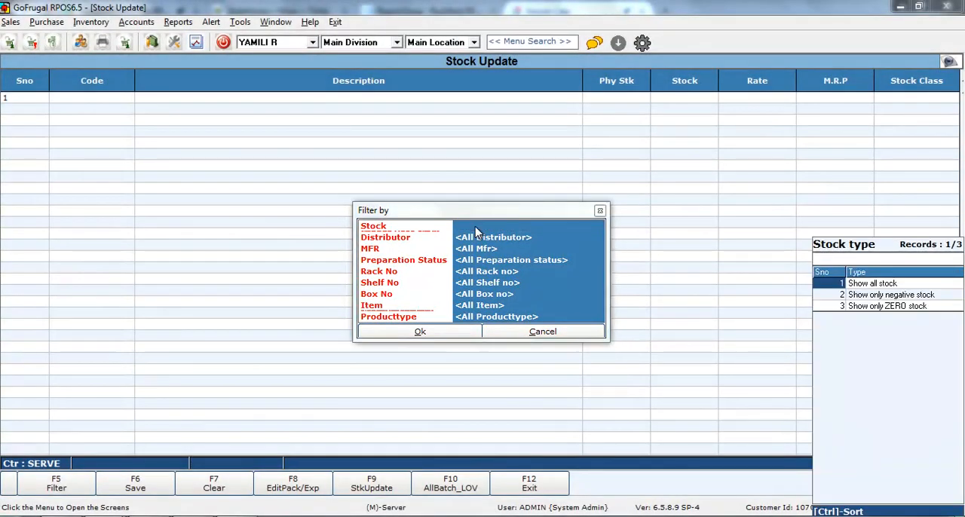
click(891, 295)
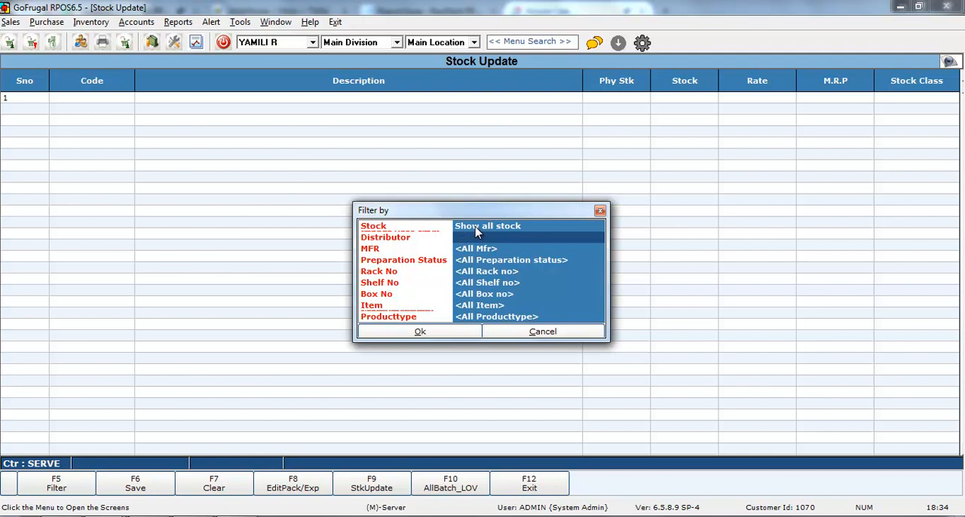
click(386, 237)
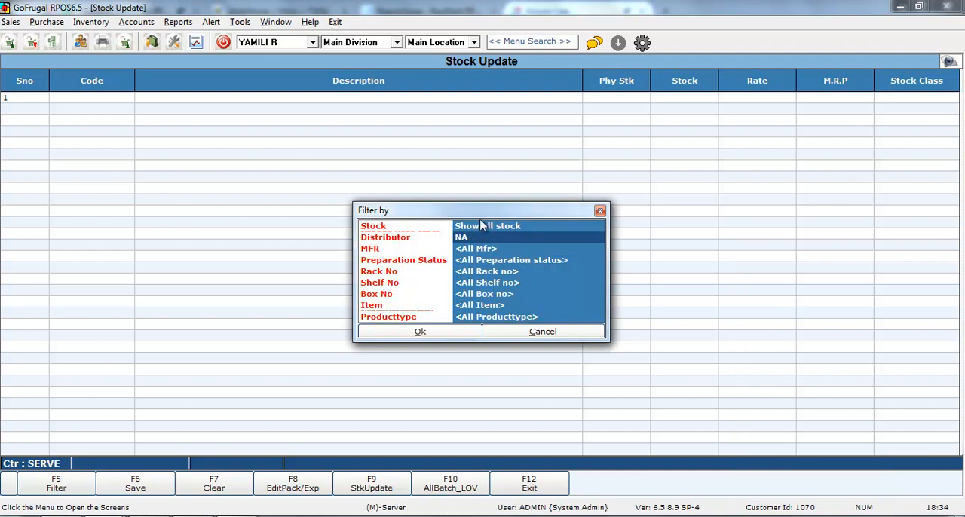
click(420, 332)
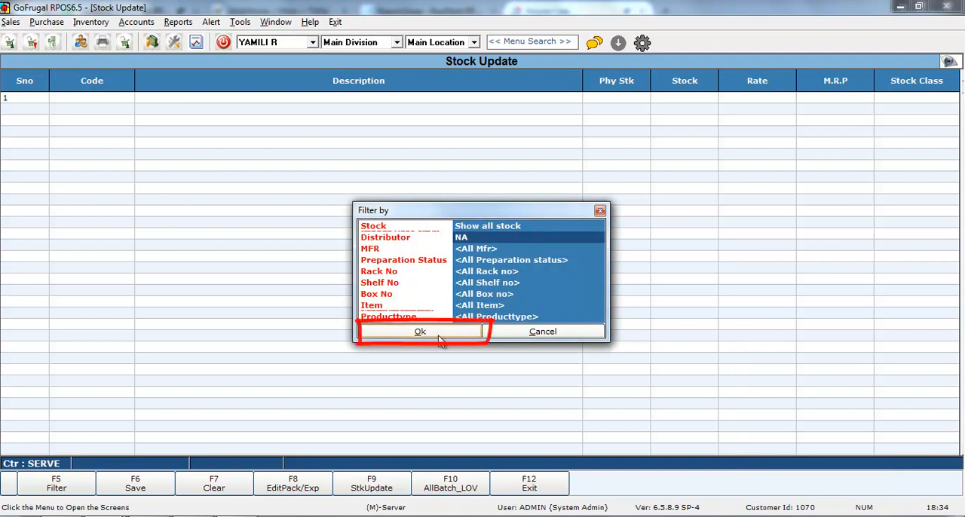
Apply the filter to load eleven items and select IDLI's Phy Stk cell
click(420, 332)
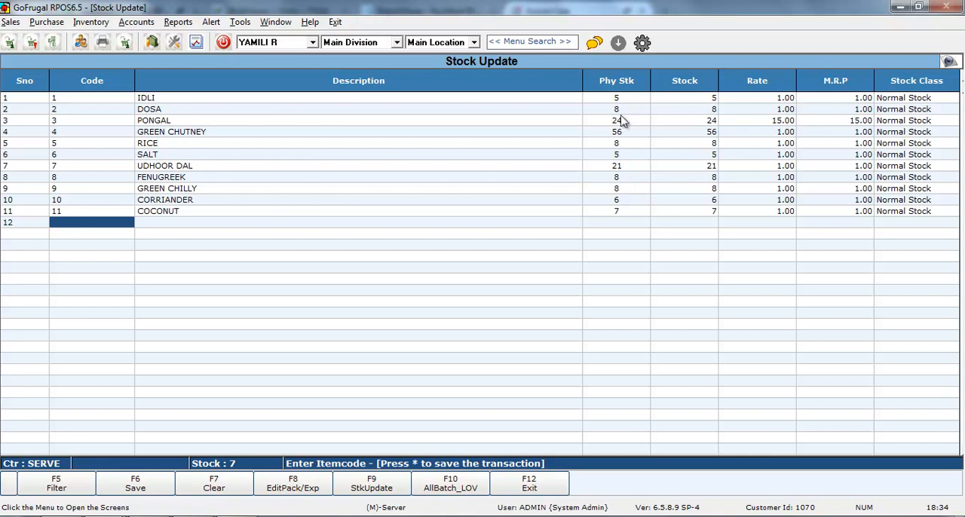
mouse_move(628, 107)
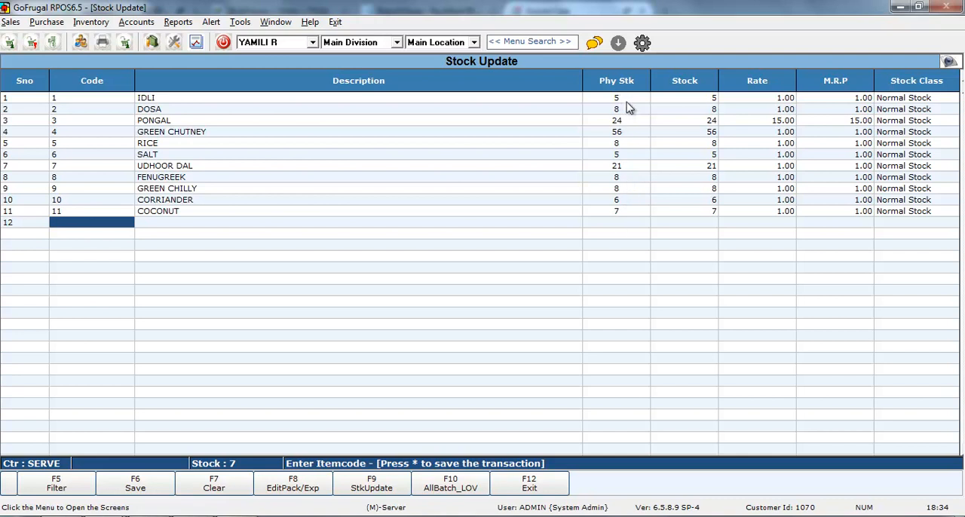
click(616, 97)
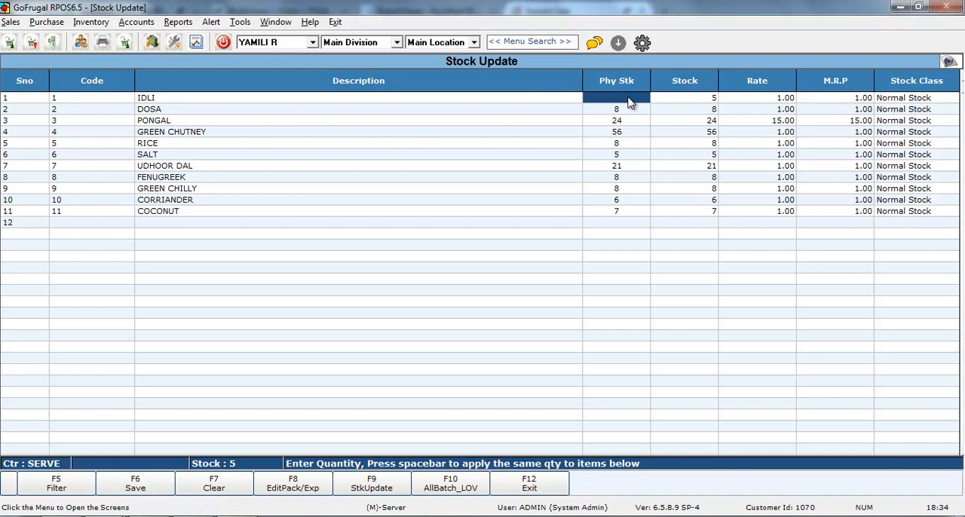
Enter 0 as IDLI's physical stock and apply zero to all rows below
text(0)
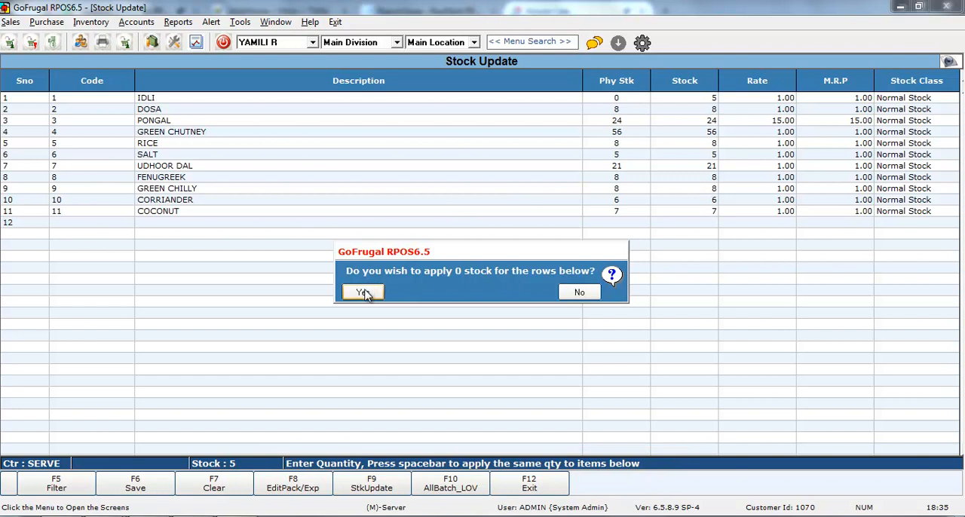
click(362, 293)
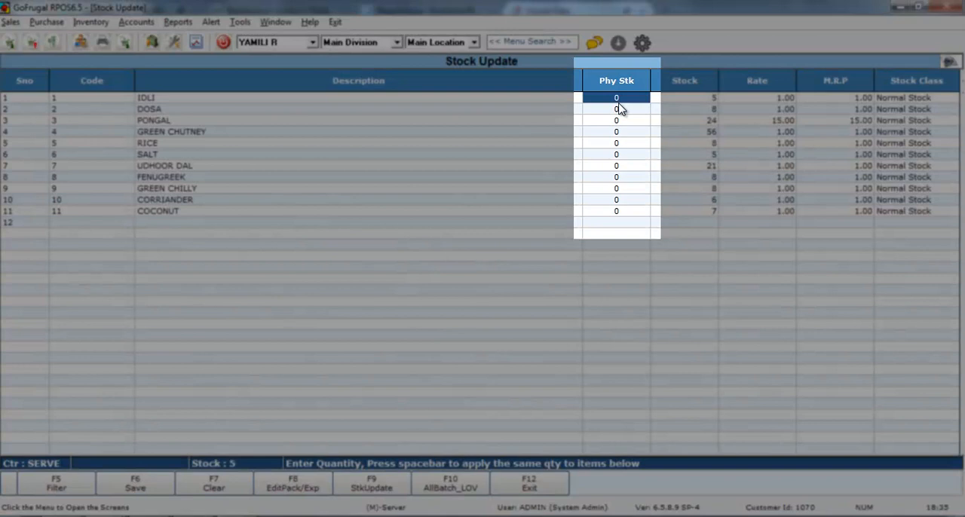
click(135, 483)
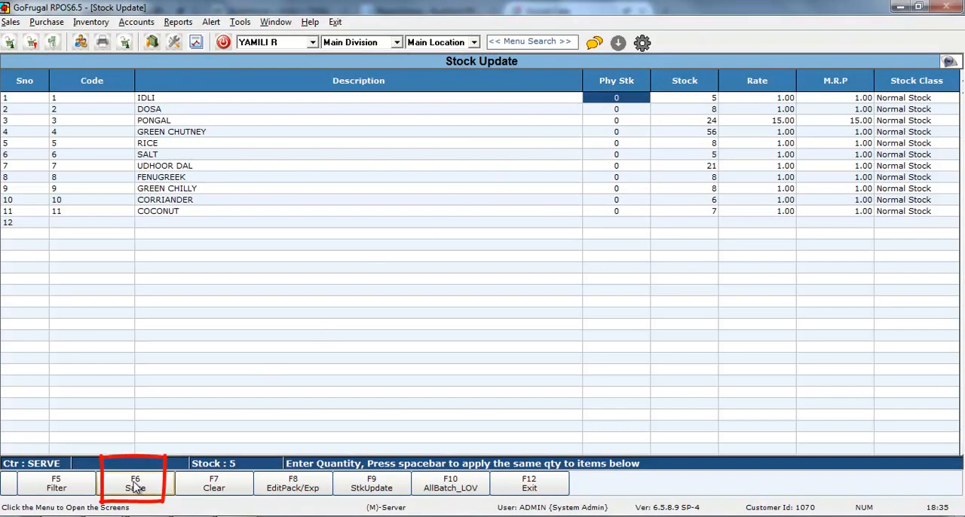
Save the zero-stock transaction with F6 and acknowledge Stock Update No. 10
click(135, 482)
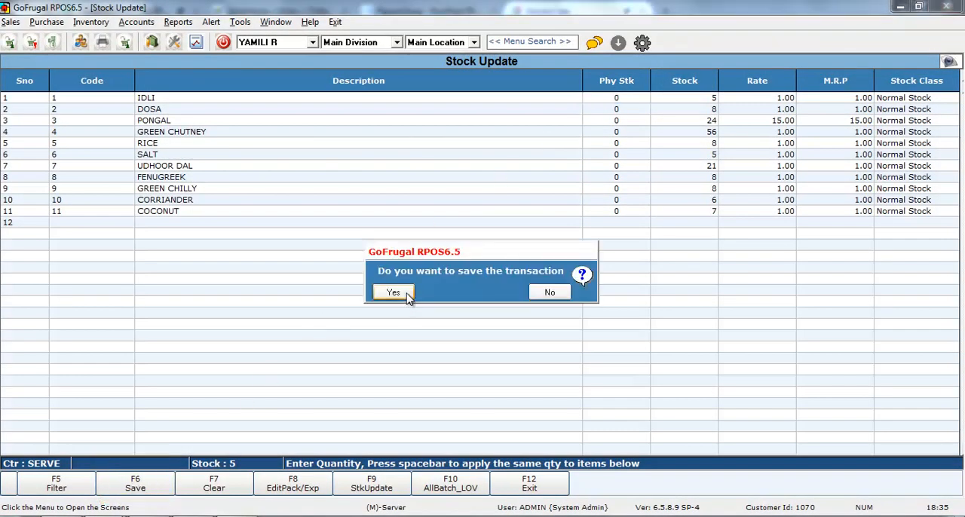
click(392, 292)
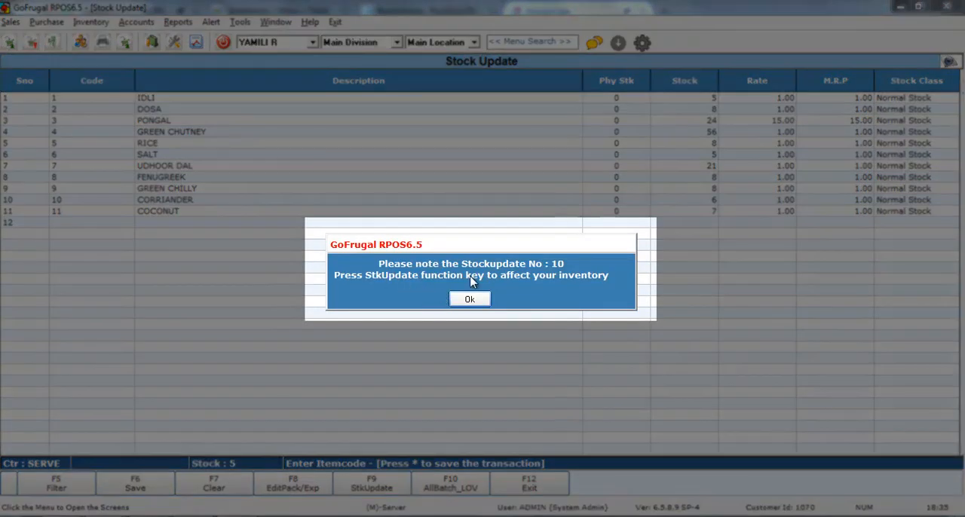
mouse_move(371, 283)
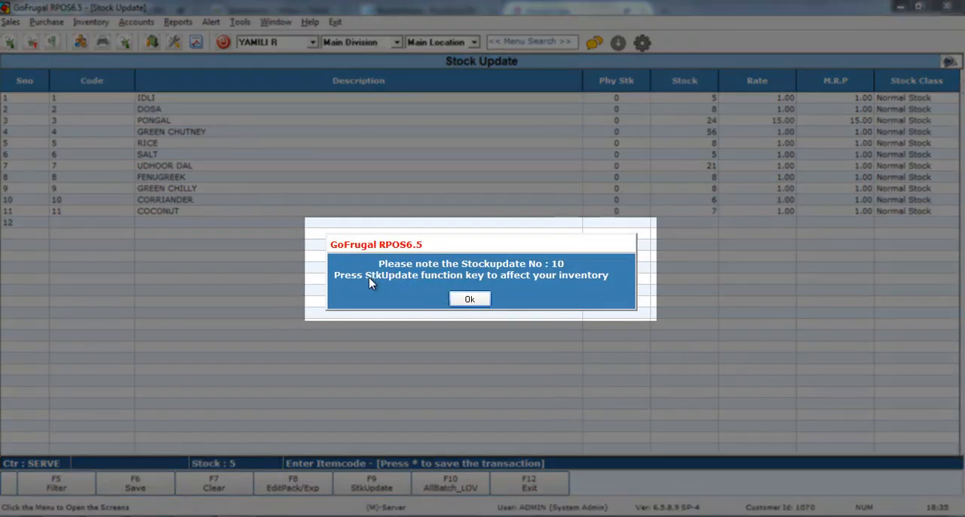
mouse_move(434, 285)
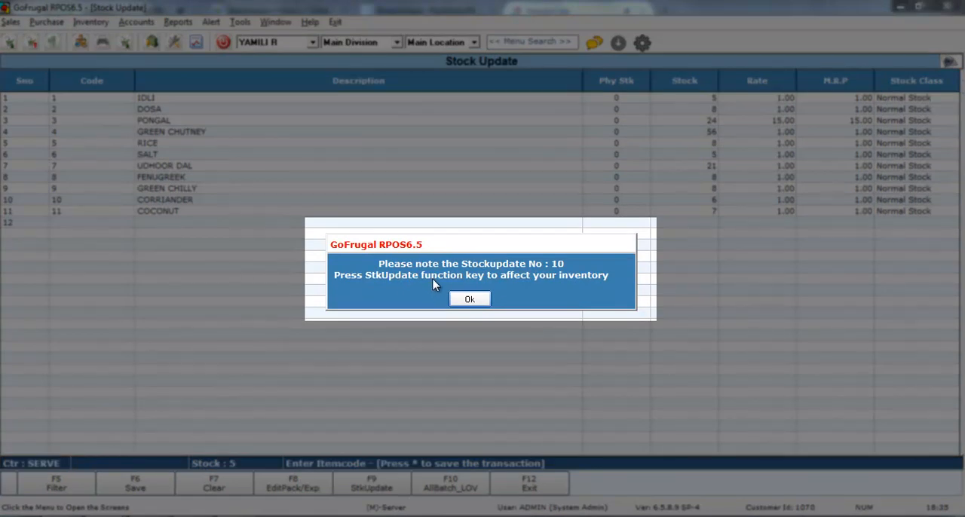
mouse_move(520, 285)
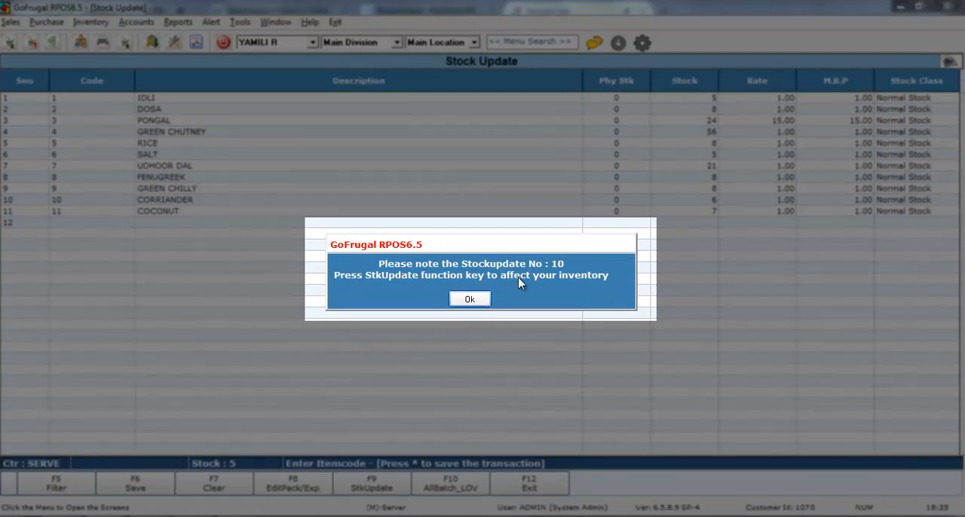
click(469, 299)
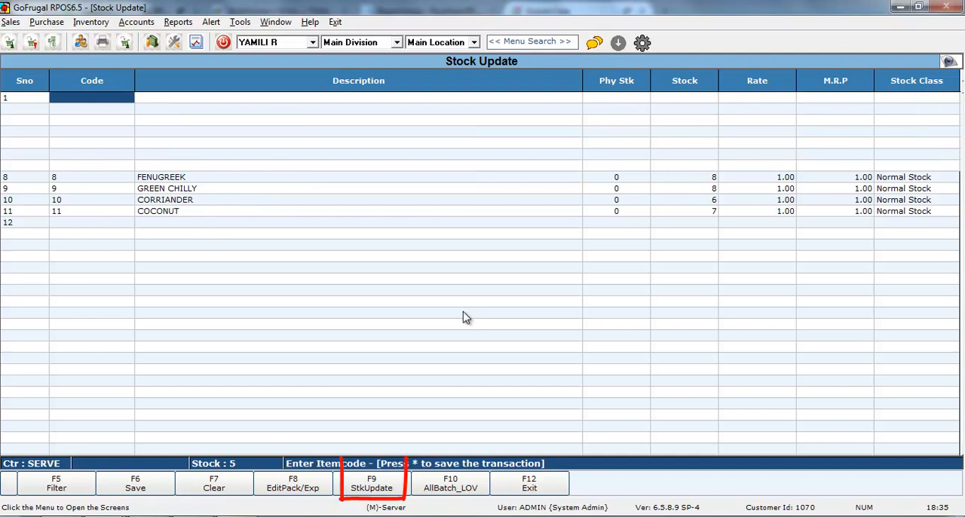
Run F9 StkUpdate, confirm the stock update, and acknowledge 'Stock Update Job Over'
click(371, 482)
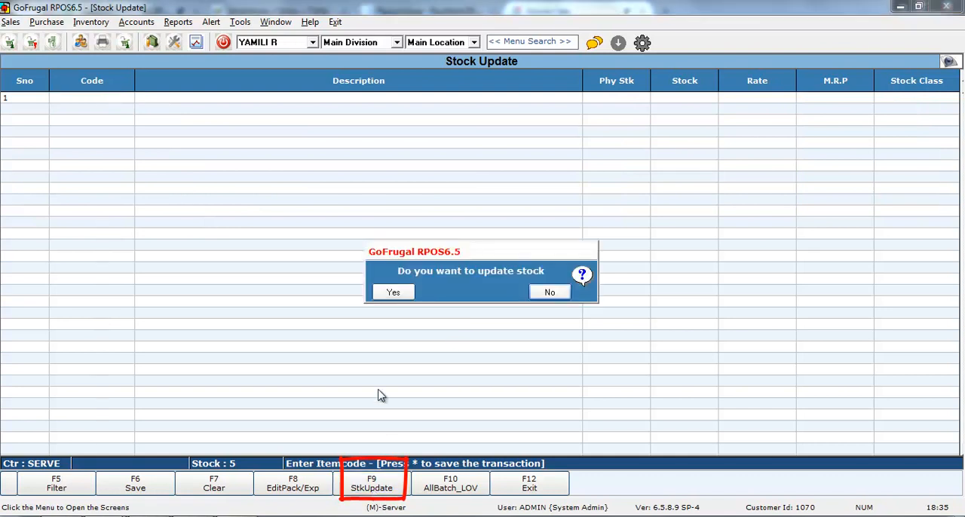
click(393, 292)
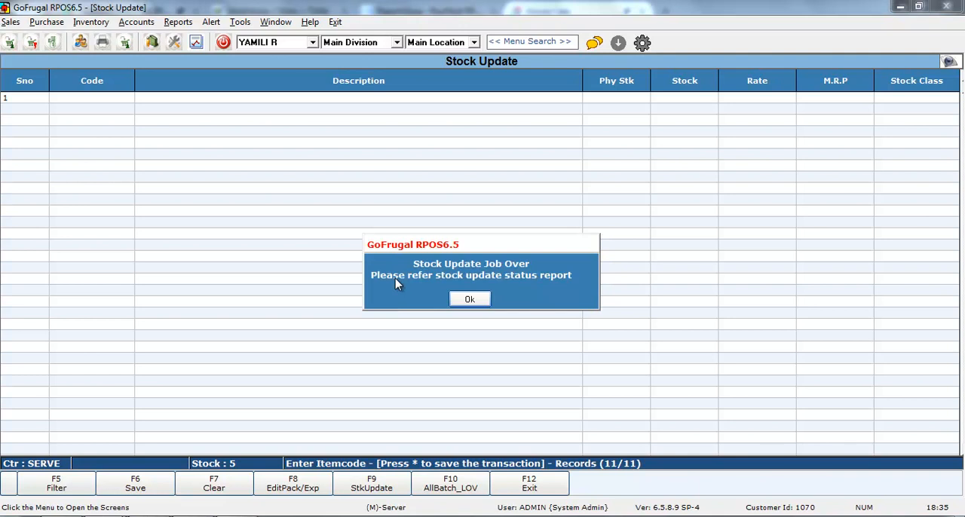
mouse_move(533, 275)
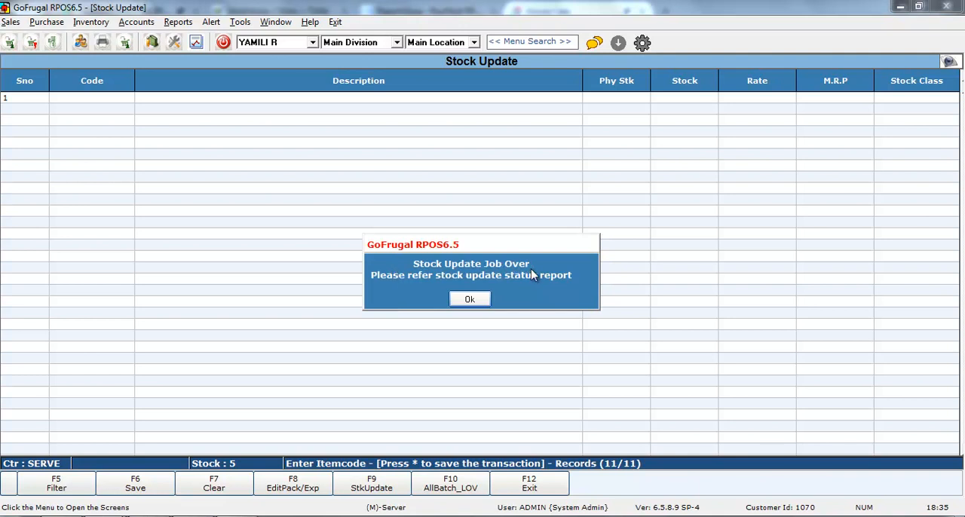
mouse_move(523, 289)
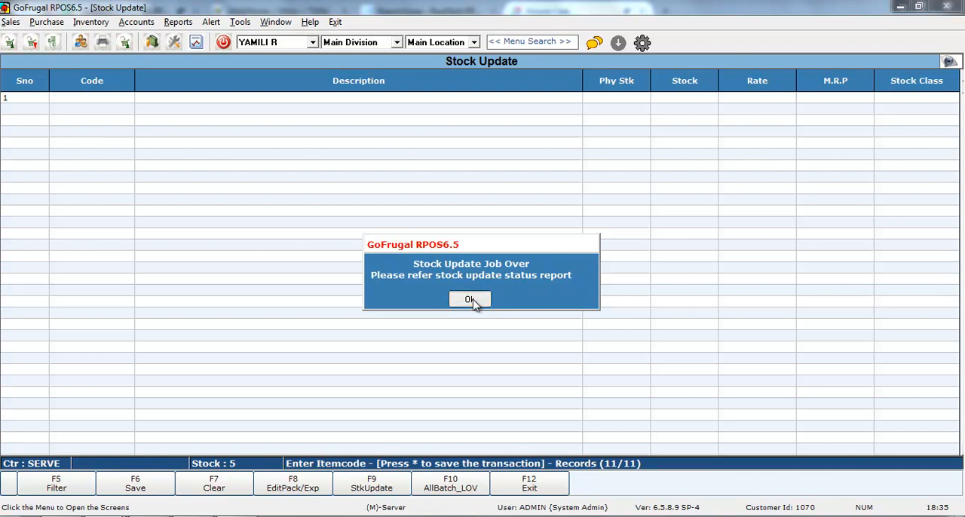
click(470, 299)
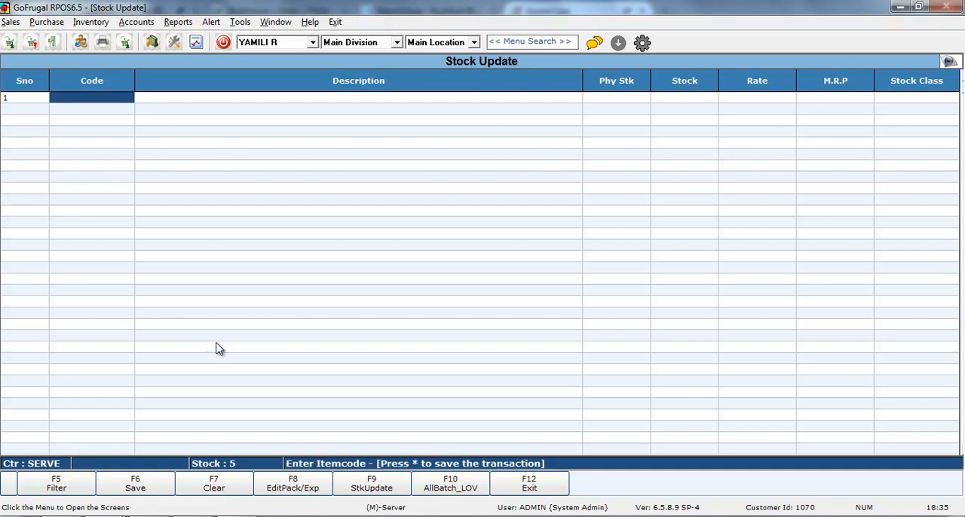
mouse_move(124, 425)
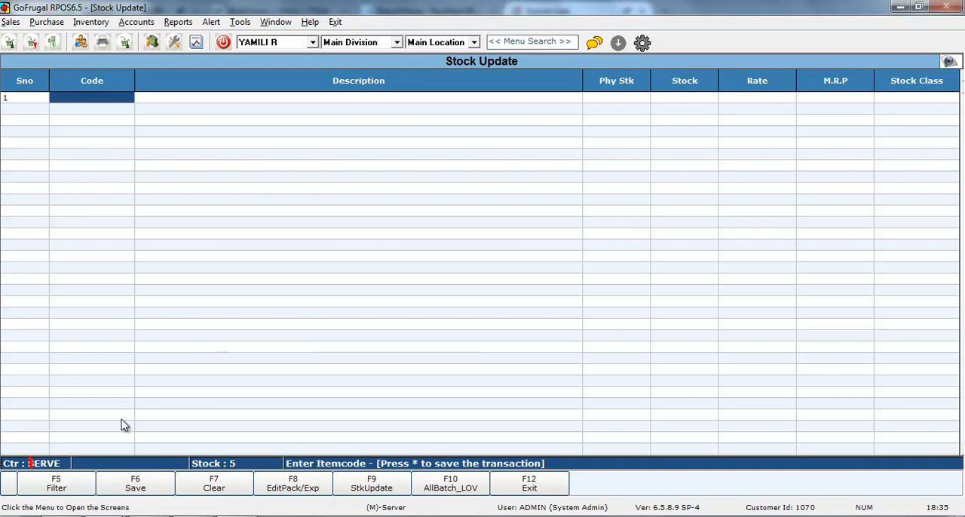
Filter the grid to 'Show only ZERO stock' and load the eleven items
click(56, 483)
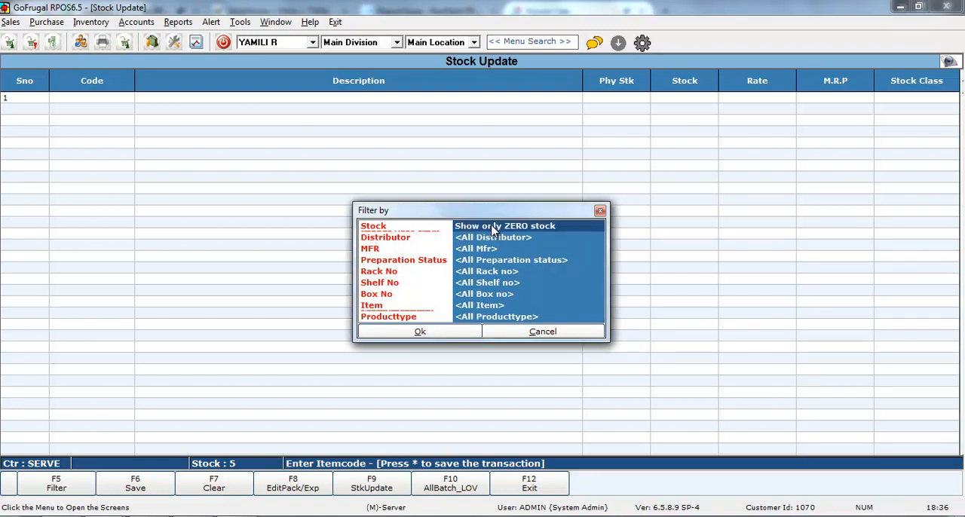
click(420, 332)
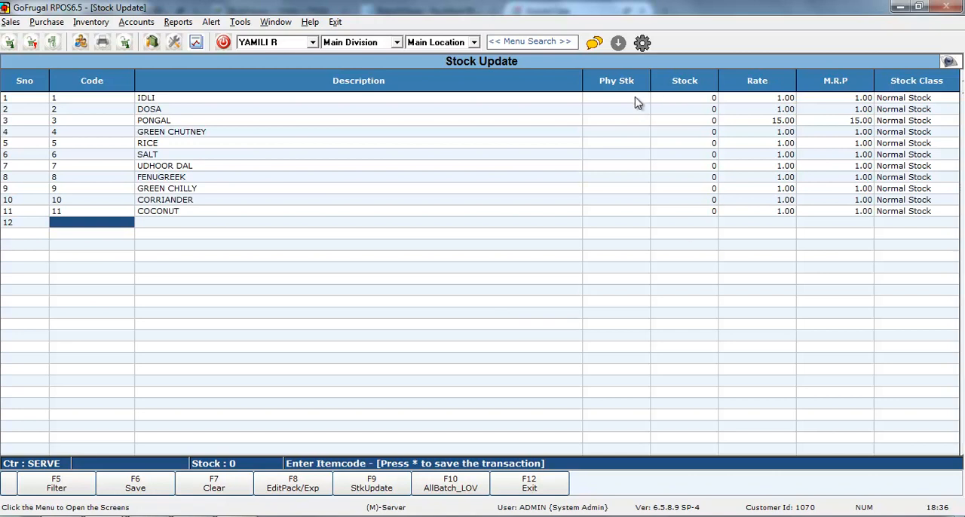
Enter counted physical stock from IDLI 5 to COCONUT 7, then press F6 Save
click(616, 97)
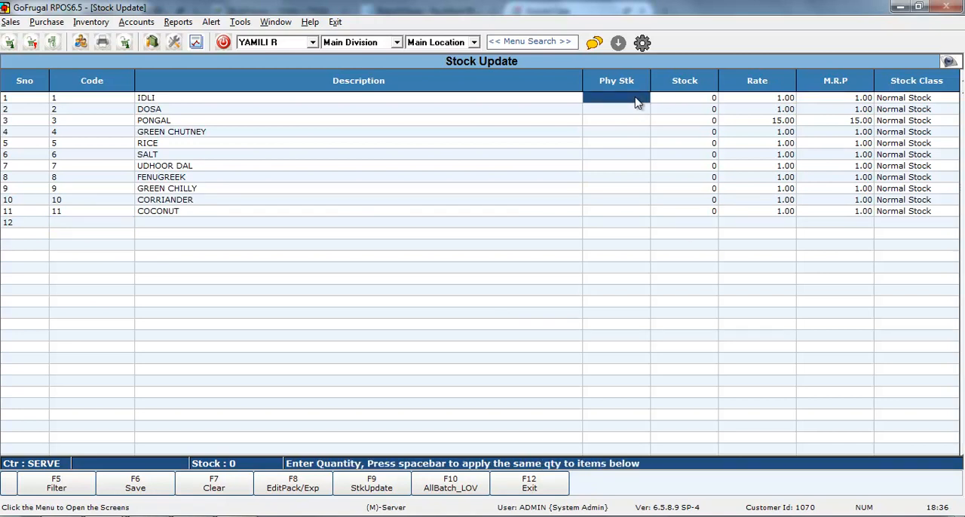
text(5)
click(616, 211)
text(7)
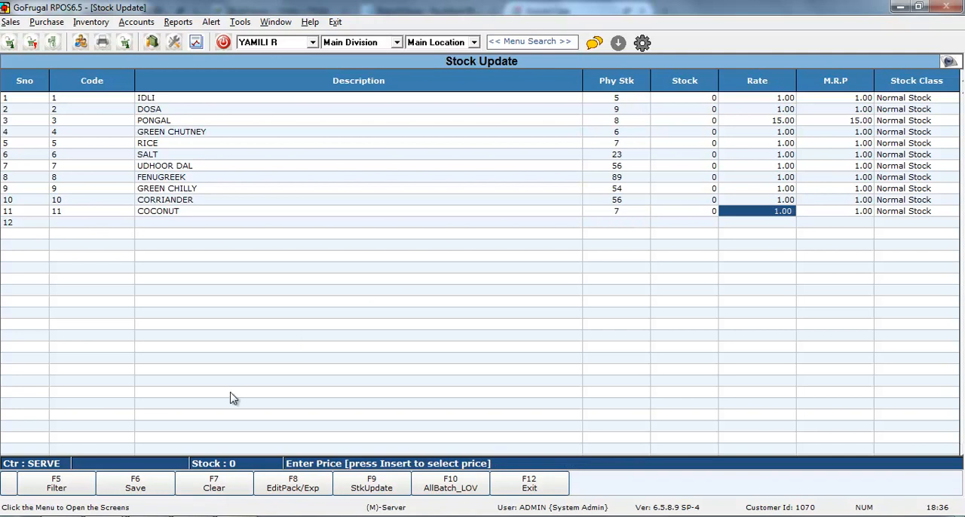
click(135, 483)
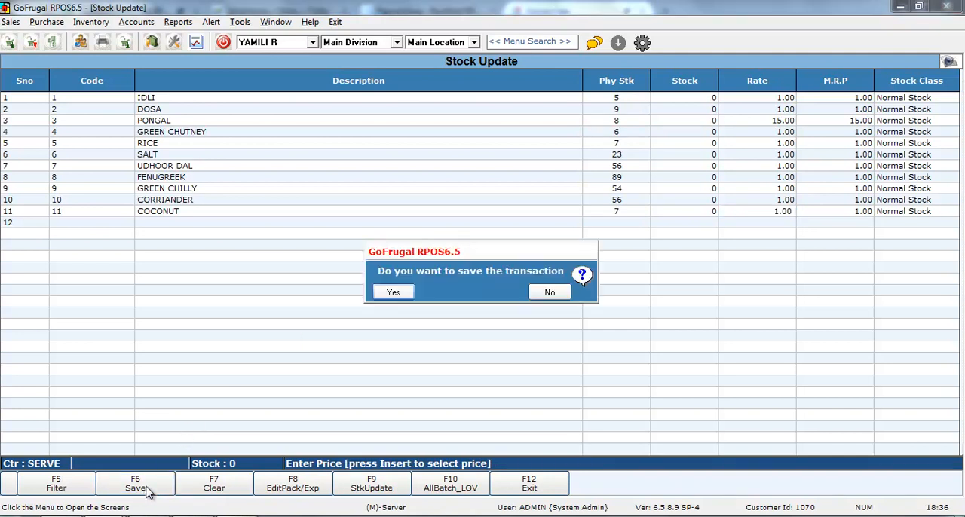
Confirm saving, run F9 StkUpdate, and acknowledge the finished stock update job
click(392, 292)
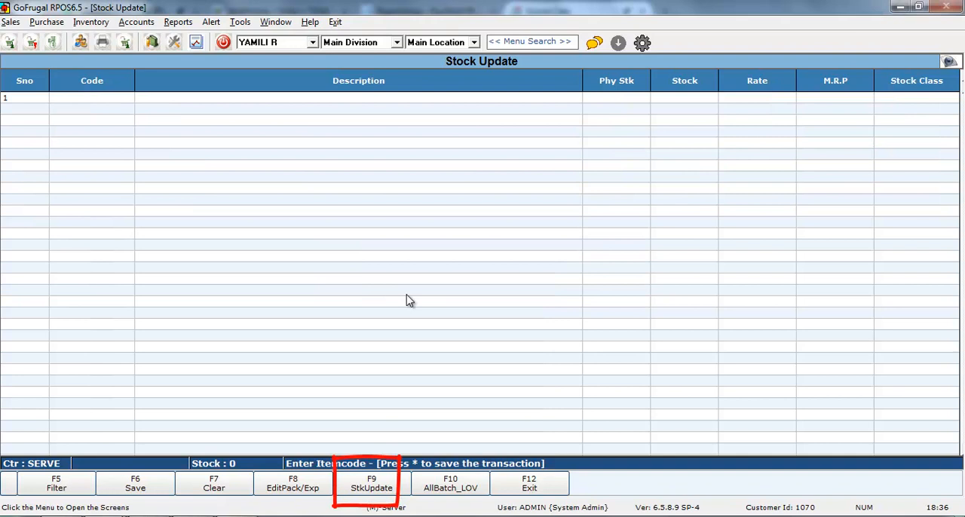
click(371, 484)
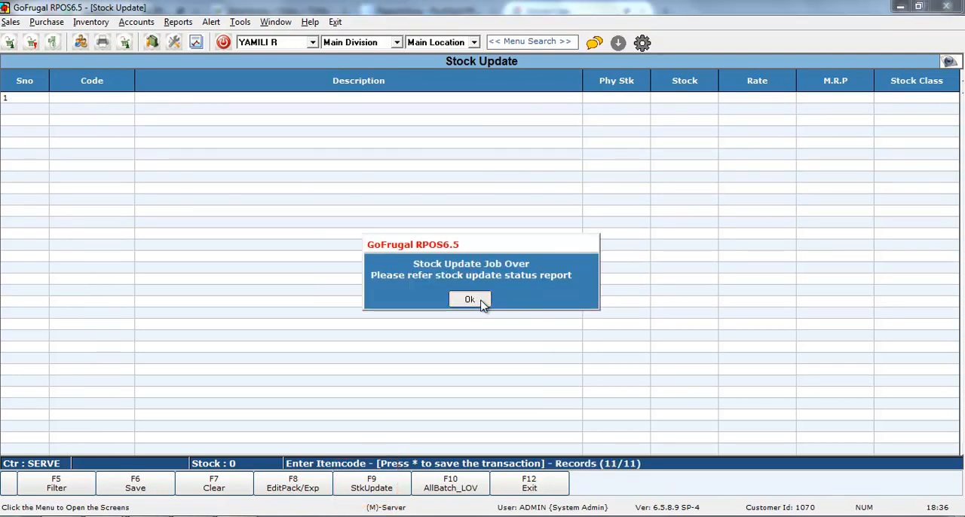
click(470, 299)
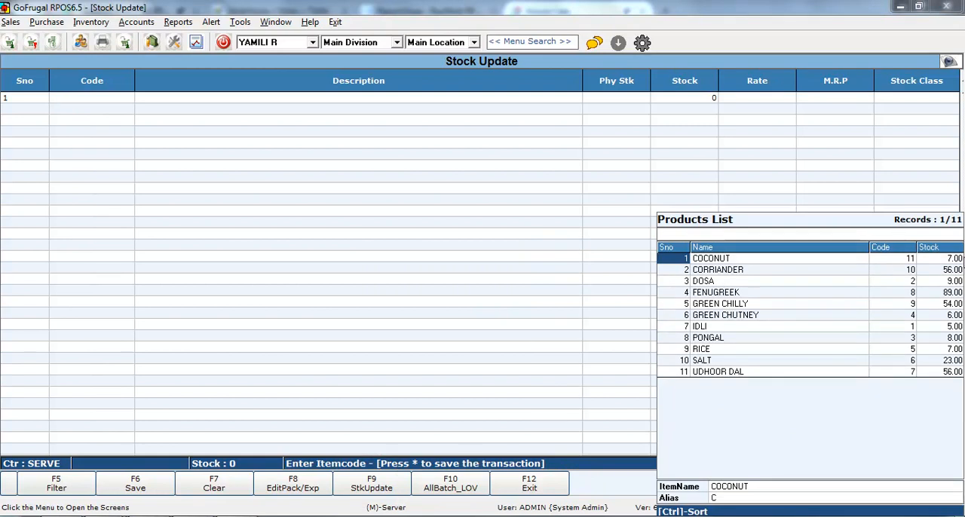
mouse_move(952, 374)
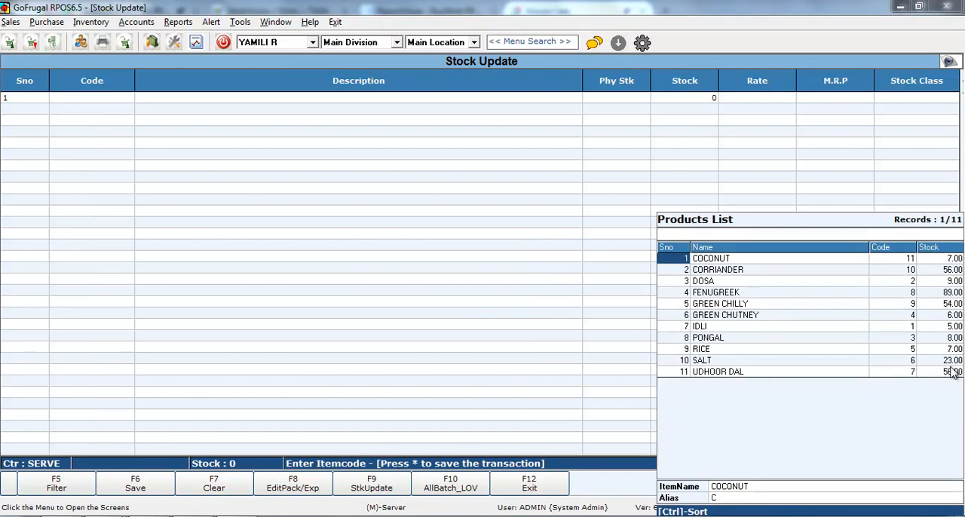
mouse_move(952, 379)
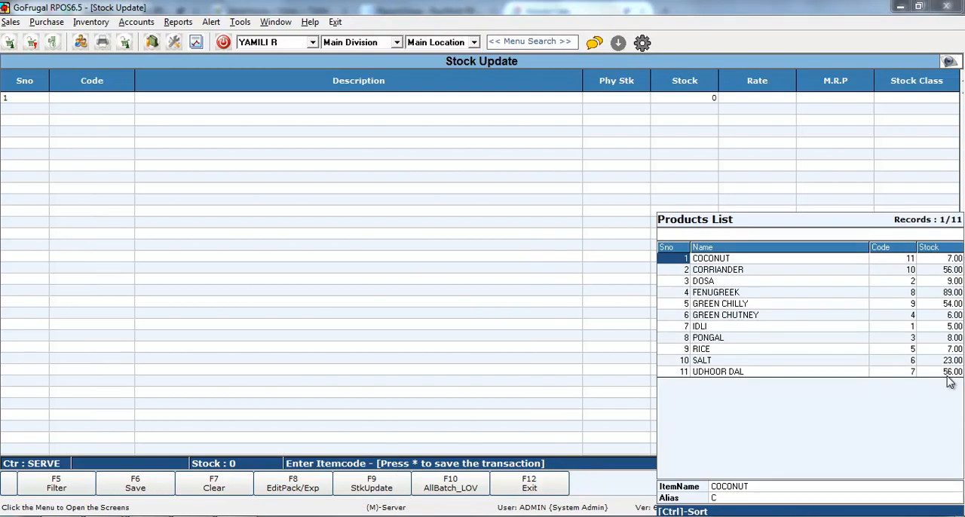